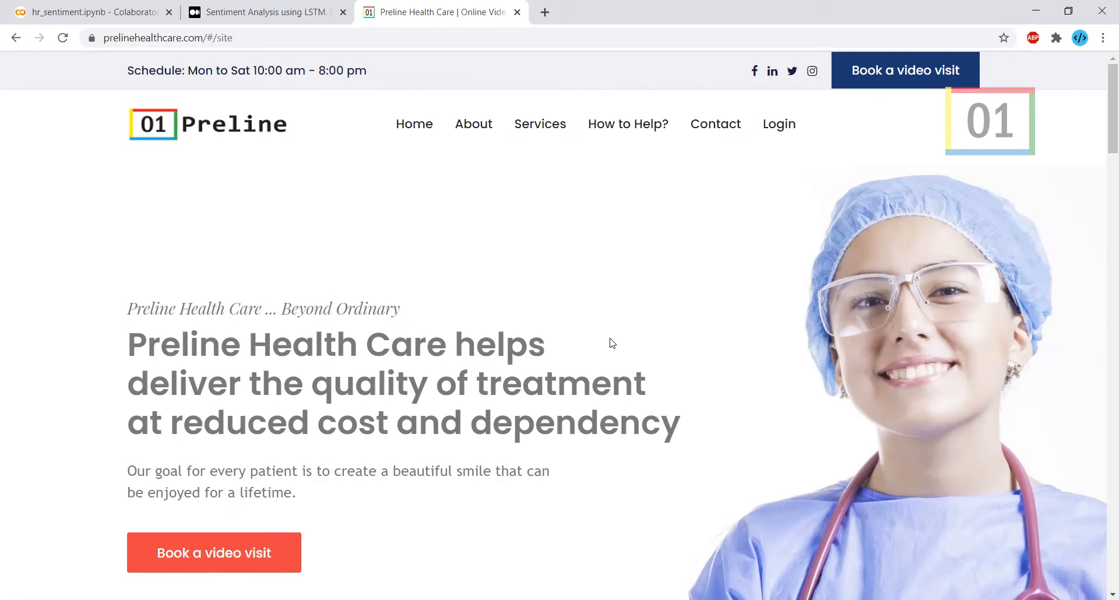
{"action": "mouse_move", "coordinate": [311, 269]}
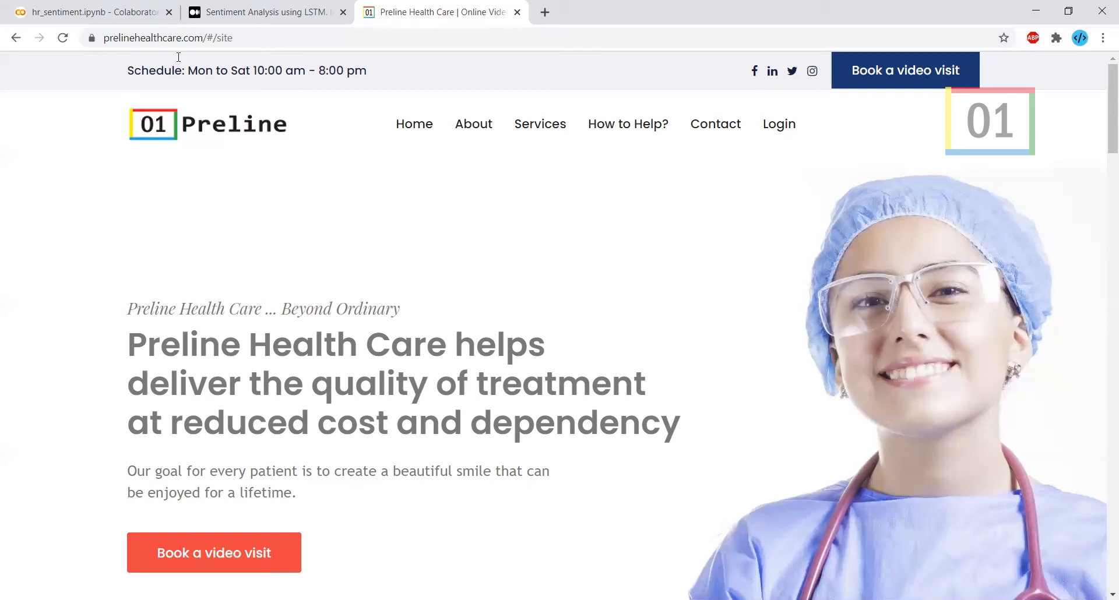
- Show hr_sentiment.ipynb's import, drive.mount and read_csv cells down to the neutral-row filtering
{"action": "left_click", "coordinate": [91, 12]}
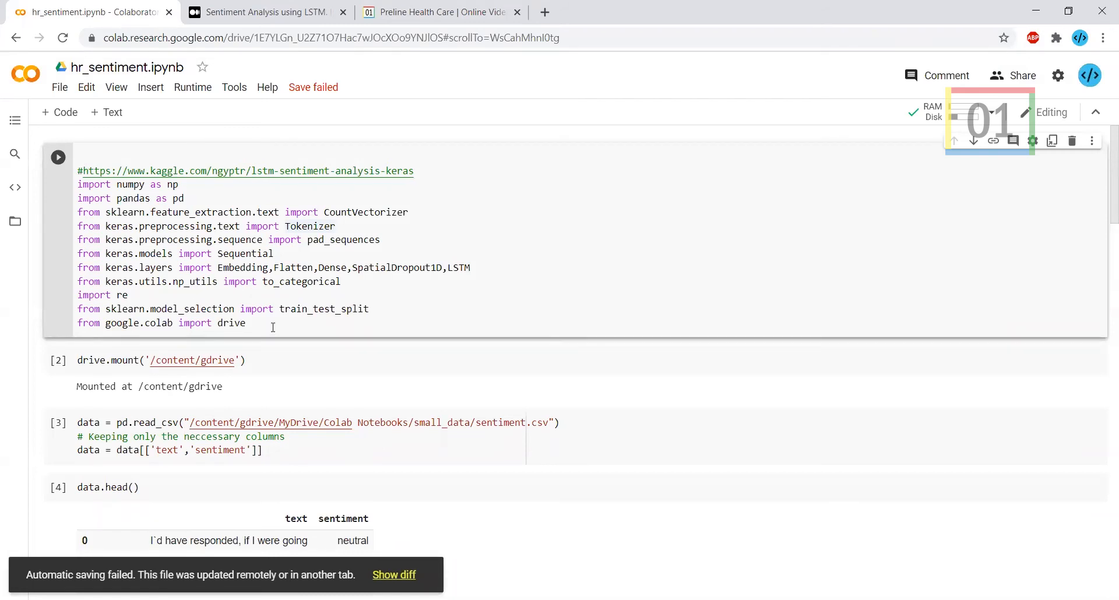
{"action": "key", "text": "ctrl+a"}
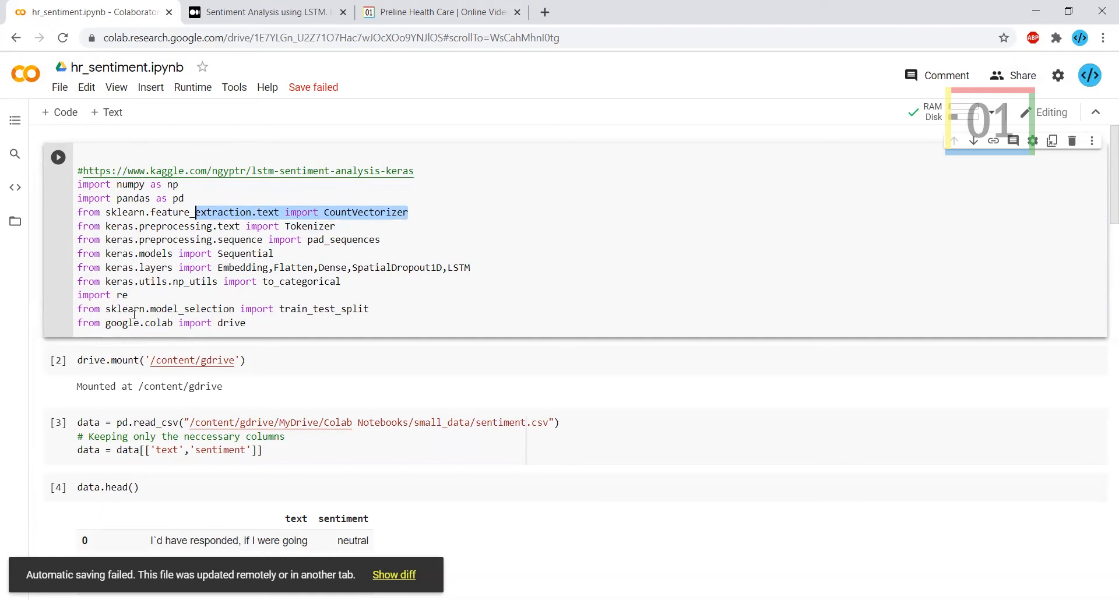
{"action": "left_click", "coordinate": [246, 323]}
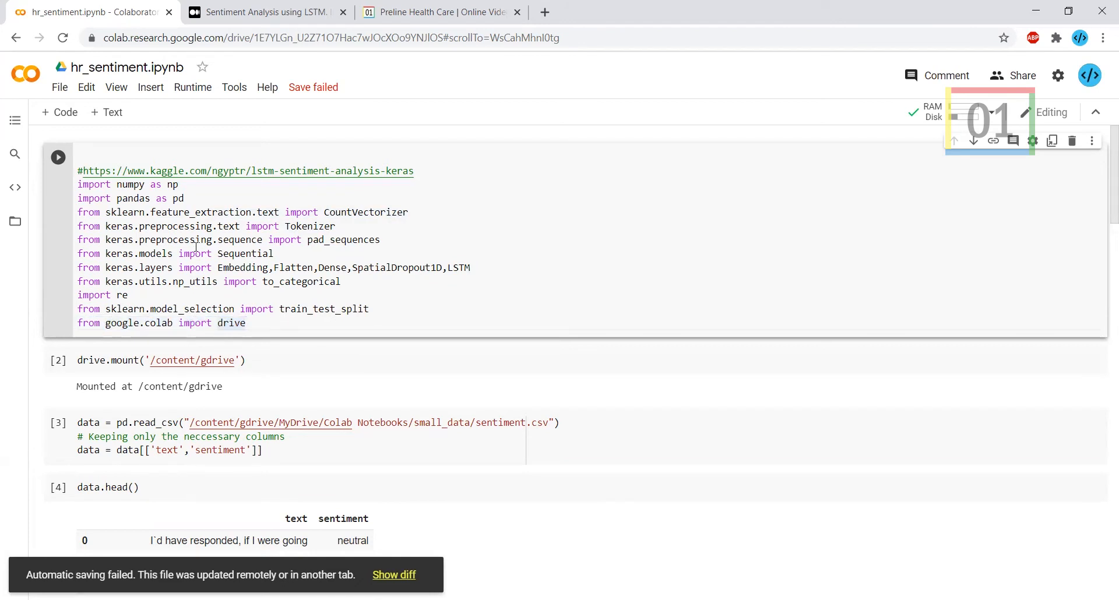
{"action": "scroll", "scroll_direction": "down", "scroll_amount": 3}
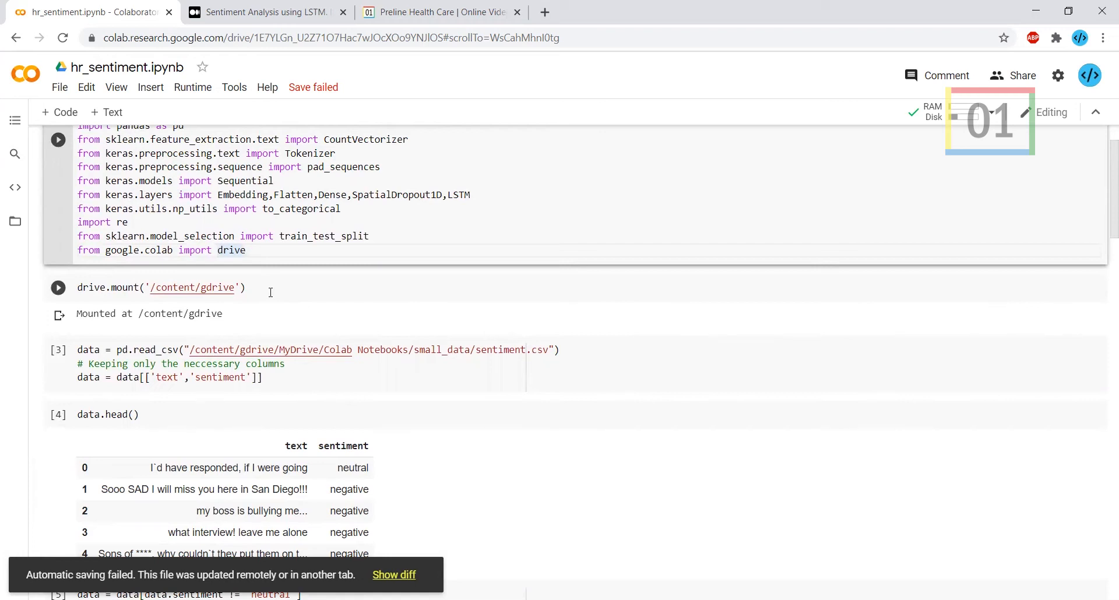
{"action": "left_click", "coordinate": [247, 249]}
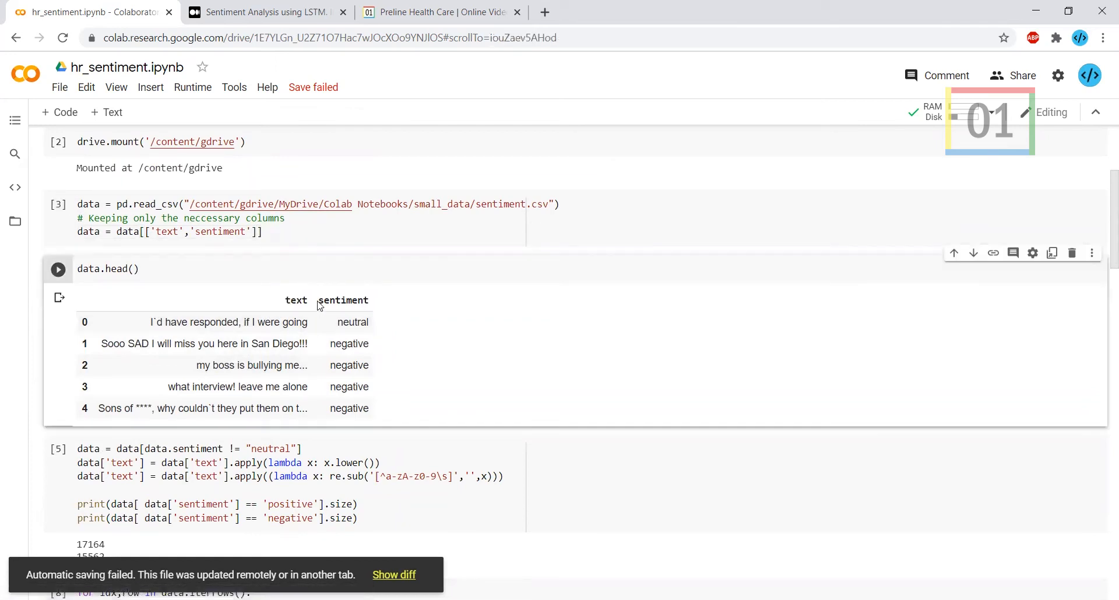
{"action": "double_click", "coordinate": [342, 300]}
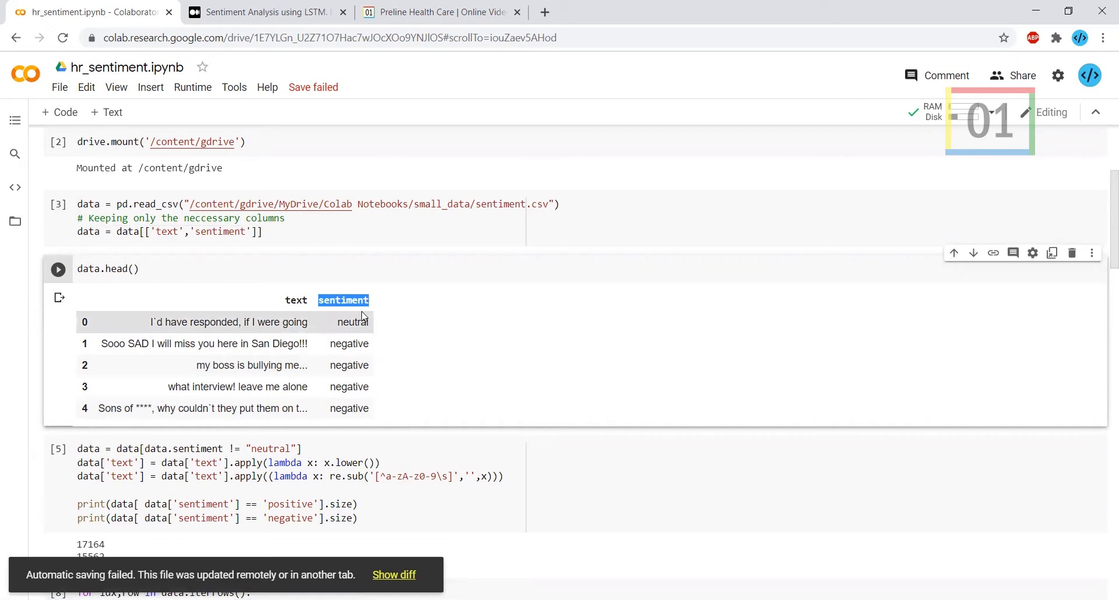
{"action": "mouse_move", "coordinate": [148, 327]}
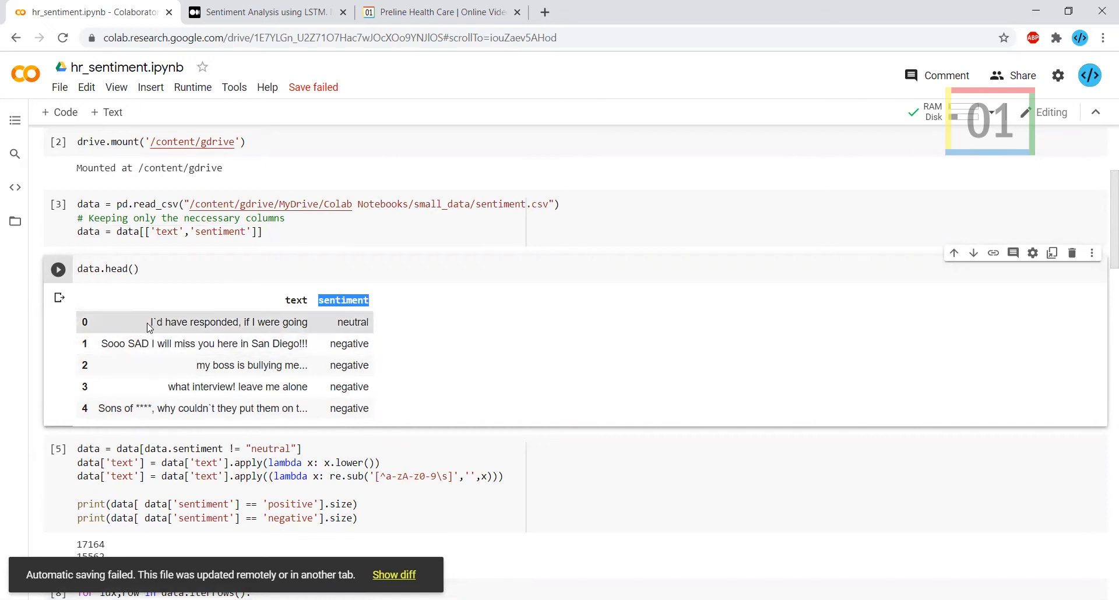
{"action": "mouse_move", "coordinate": [247, 326]}
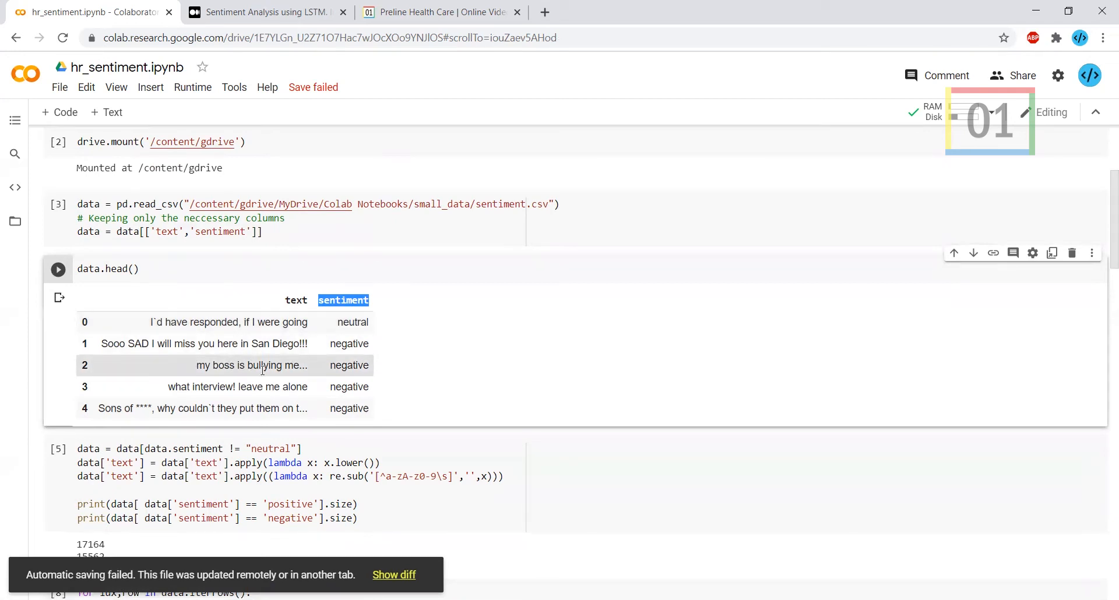
{"action": "mouse_move", "coordinate": [163, 401]}
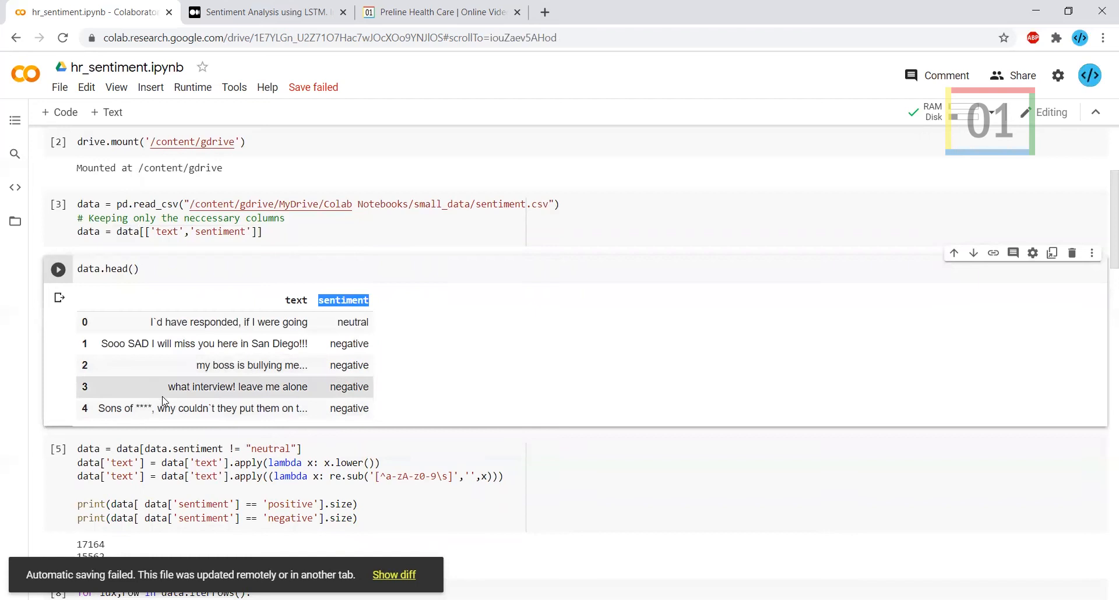
{"action": "mouse_move", "coordinate": [281, 392]}
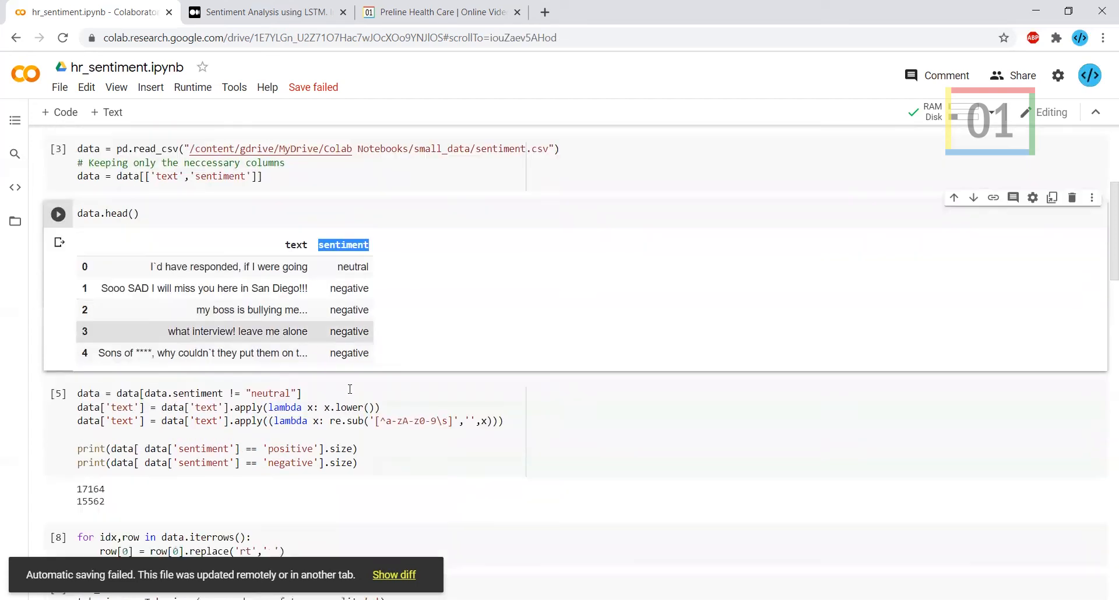
{"action": "scroll", "scroll_direction": "down", "scroll_amount": 3}
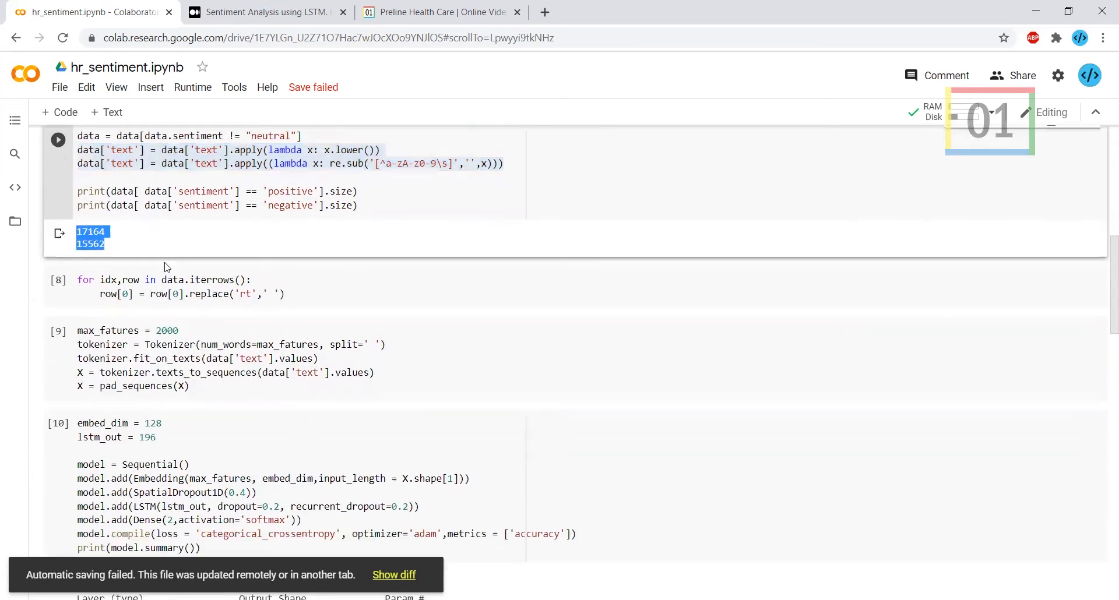
{"action": "scroll", "scroll_direction": "down", "scroll_amount": 3}
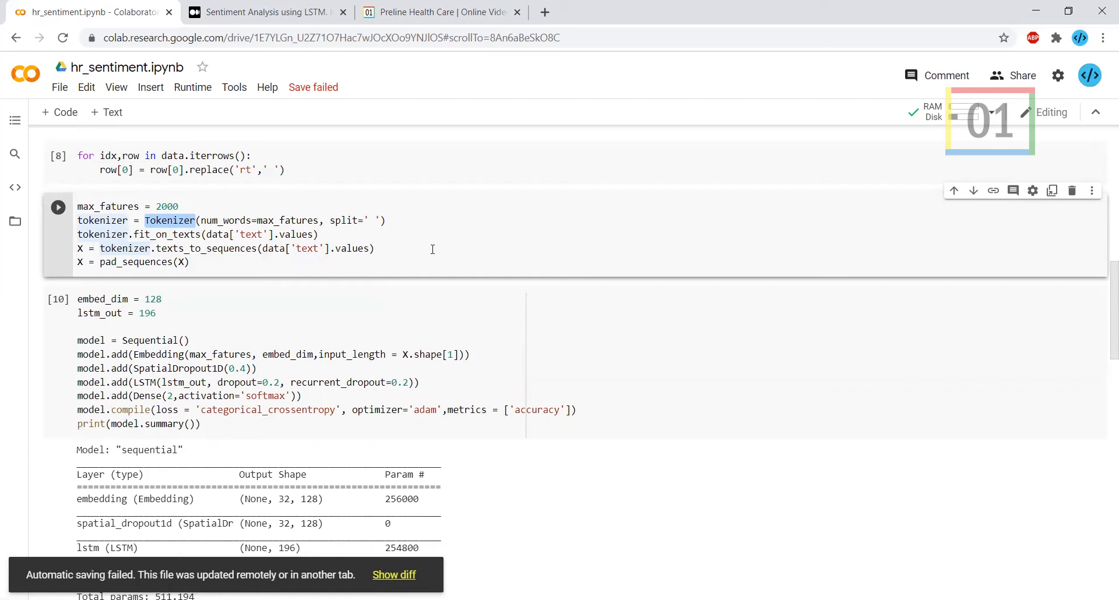
{"action": "scroll", "scroll_direction": "down", "scroll_amount": 3}
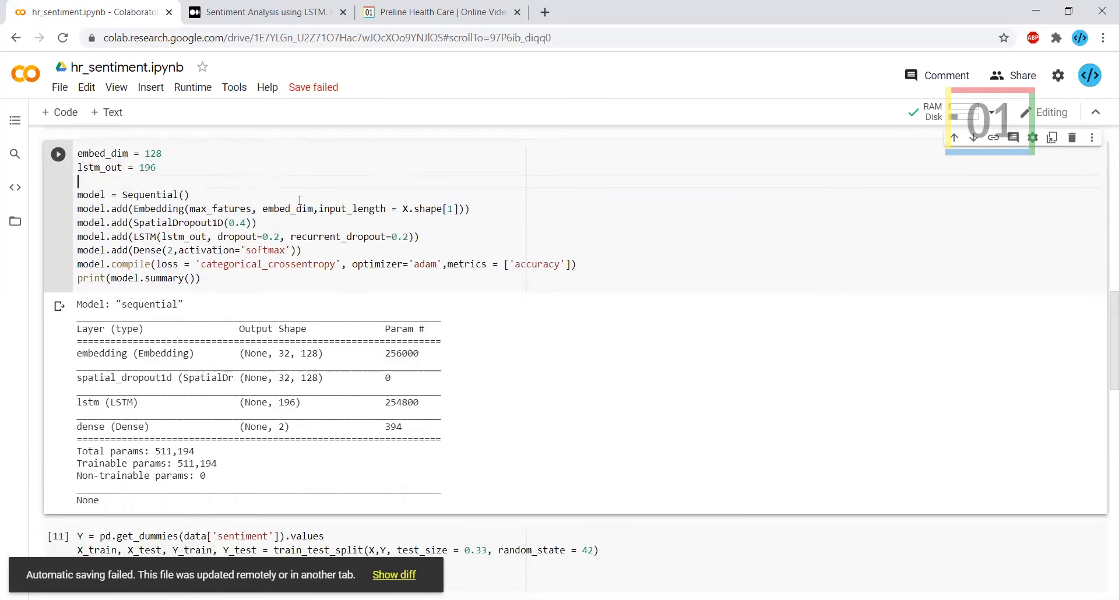
{"action": "mouse_move", "coordinate": [224, 183]}
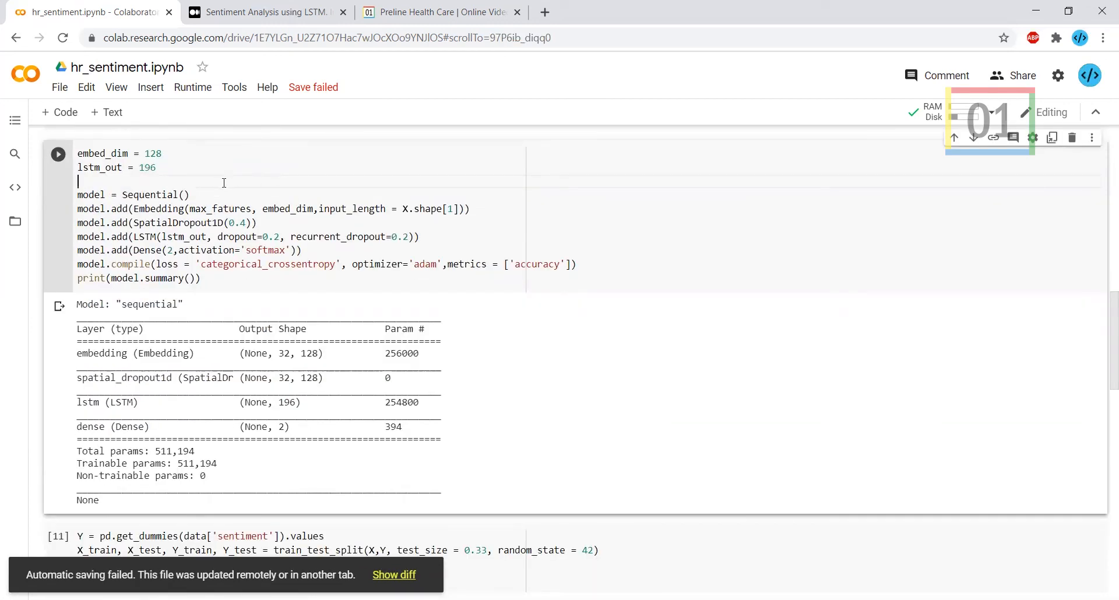
{"action": "double_click", "coordinate": [151, 195]}
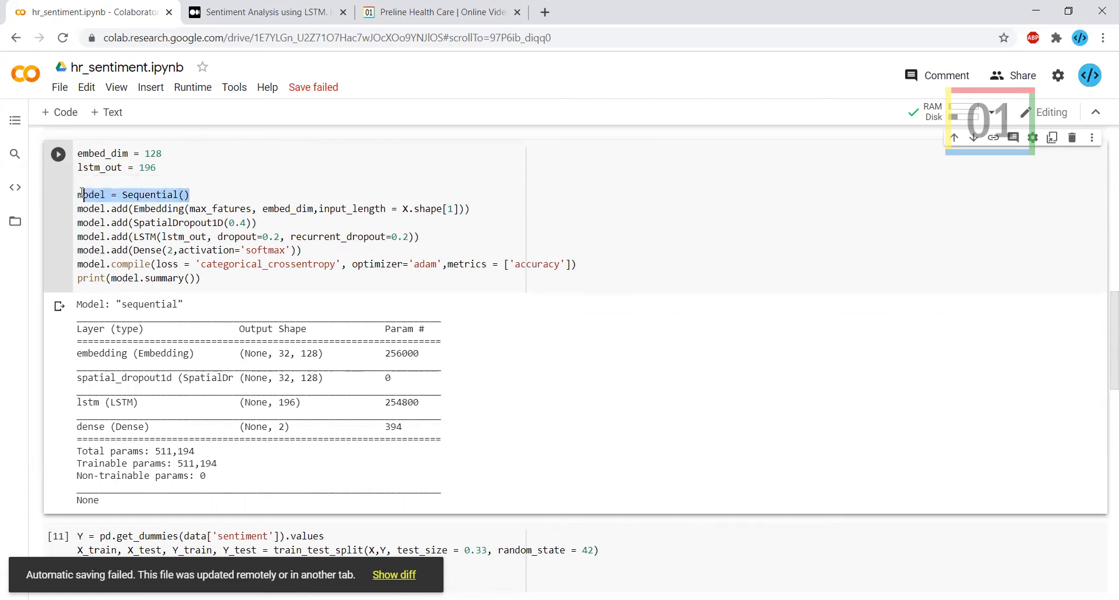
{"action": "double_click", "coordinate": [159, 209]}
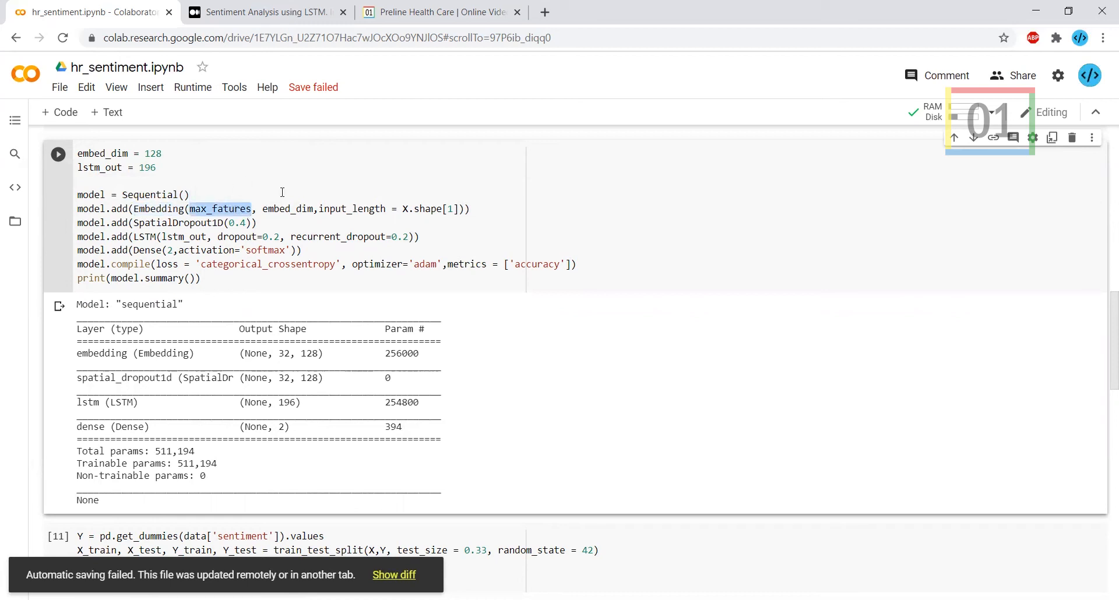
{"action": "mouse_move", "coordinate": [347, 216]}
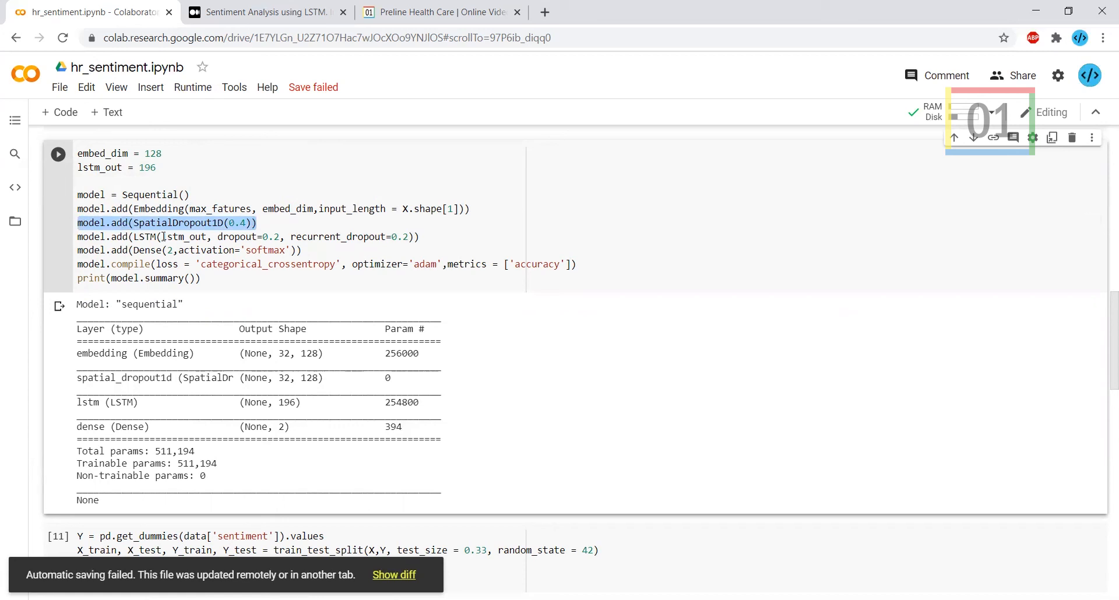
{"action": "double_click", "coordinate": [147, 237]}
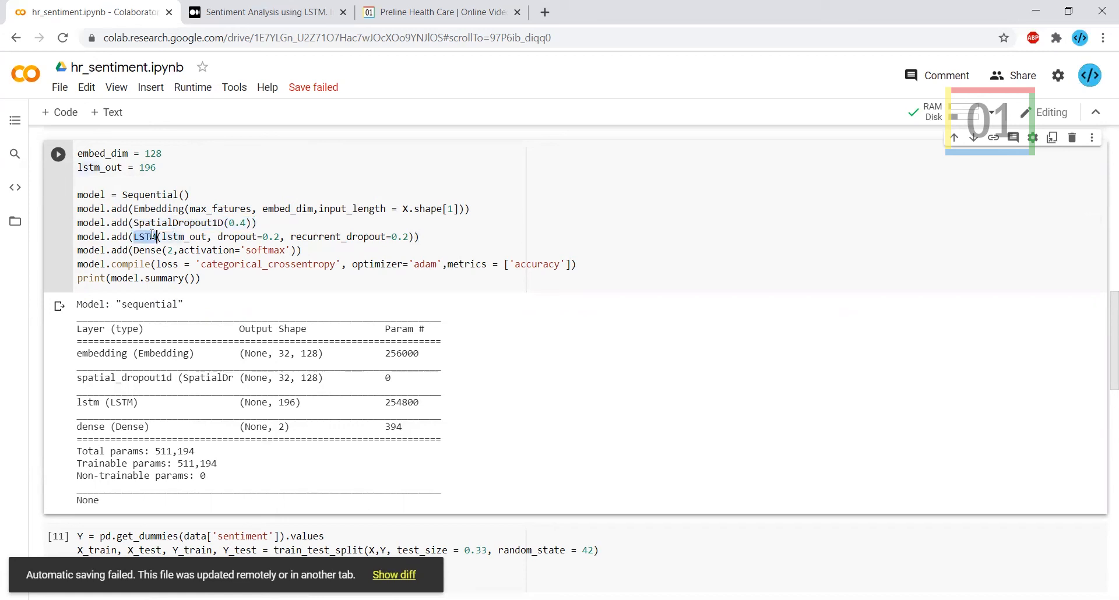
{"action": "left_click", "coordinate": [259, 222]}
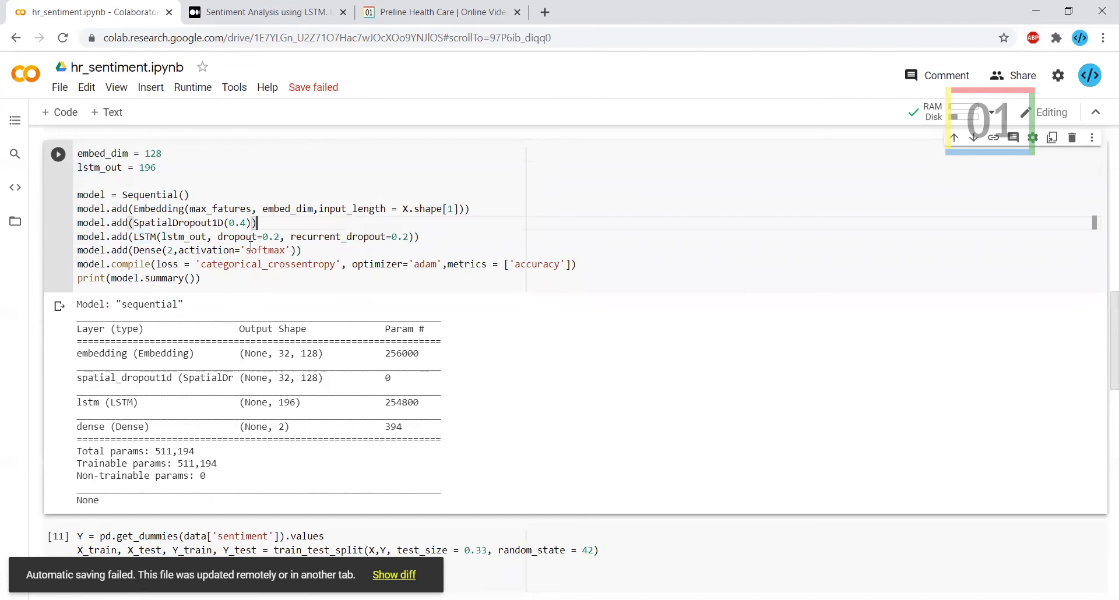
{"action": "mouse_move", "coordinate": [460, 242]}
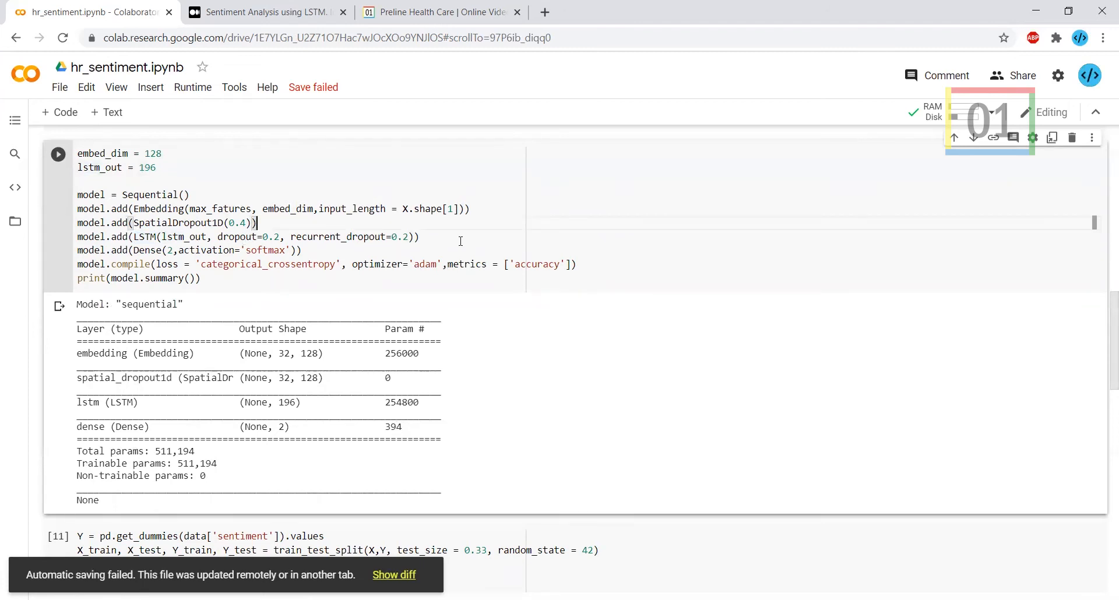
{"action": "mouse_move", "coordinate": [316, 251]}
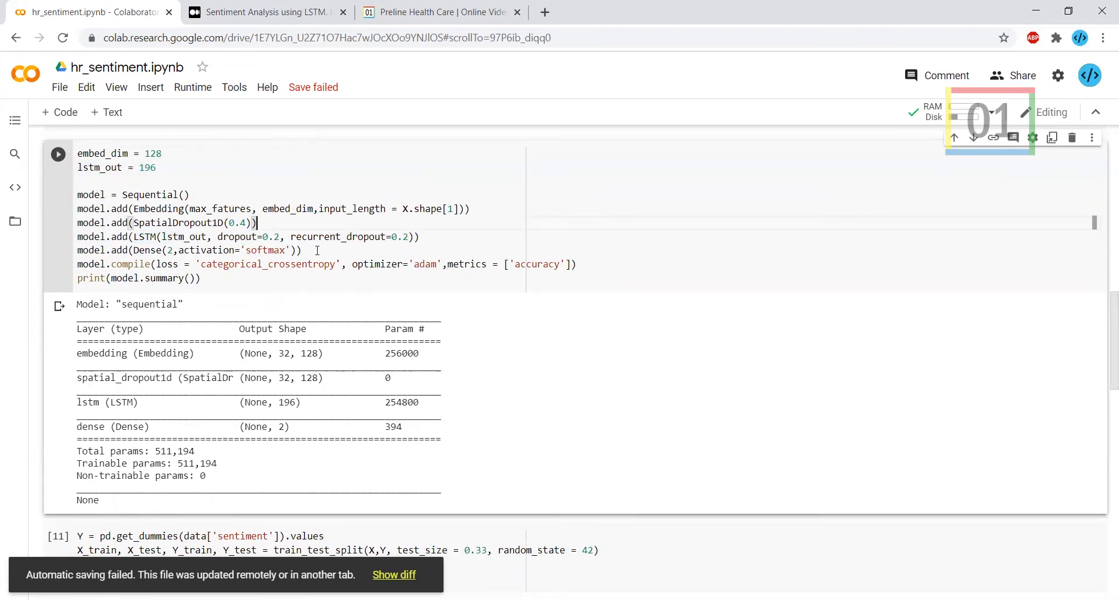
{"action": "triple_click", "coordinate": [189, 250]}
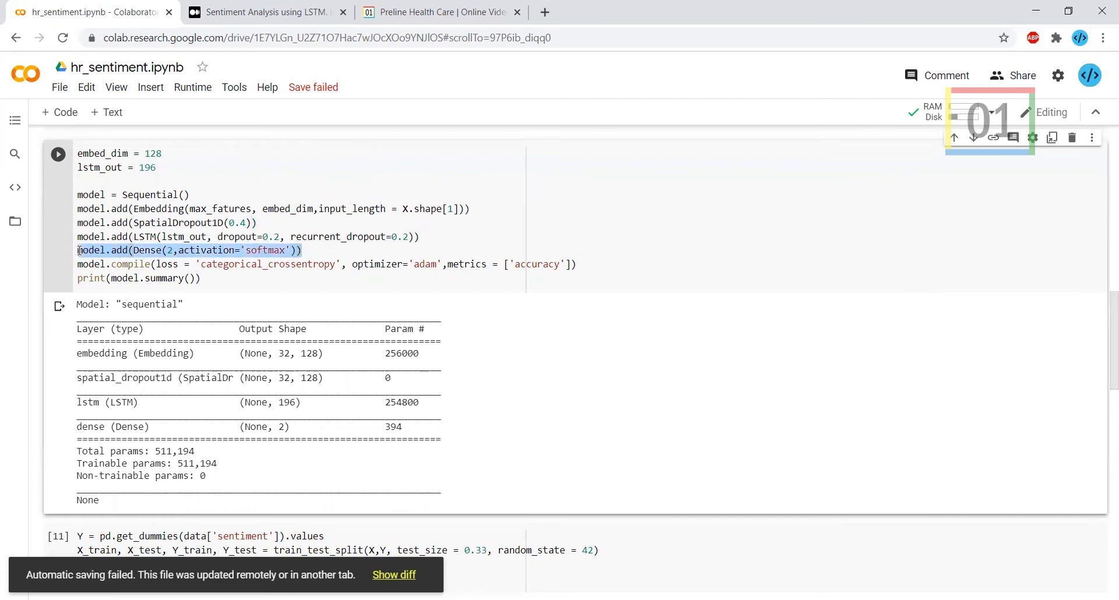
{"action": "left_click", "coordinate": [140, 249]}
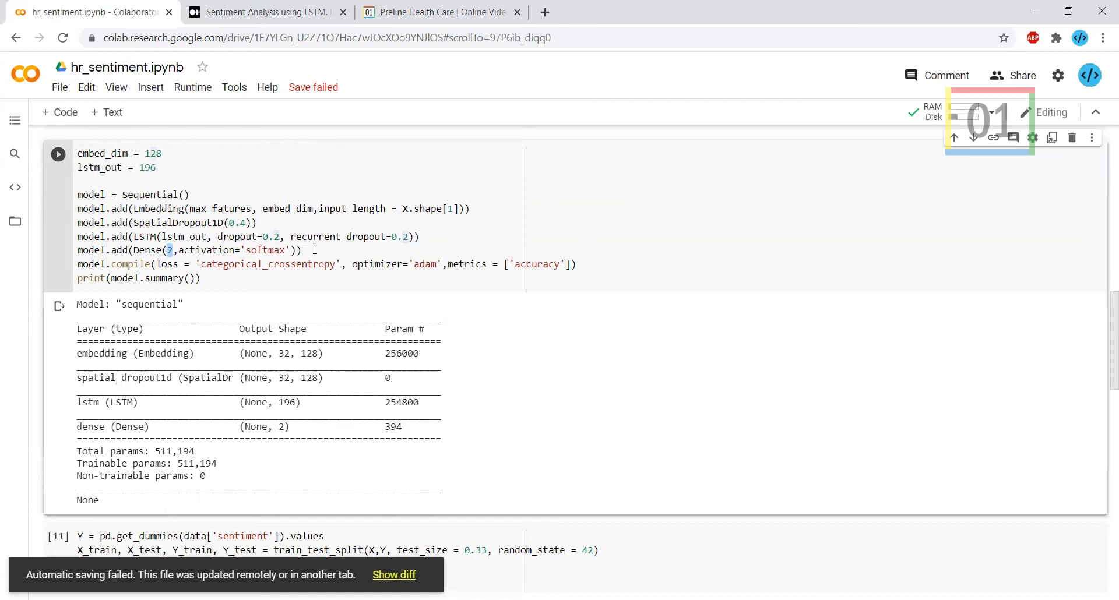
{"action": "triple_click", "coordinate": [189, 249]}
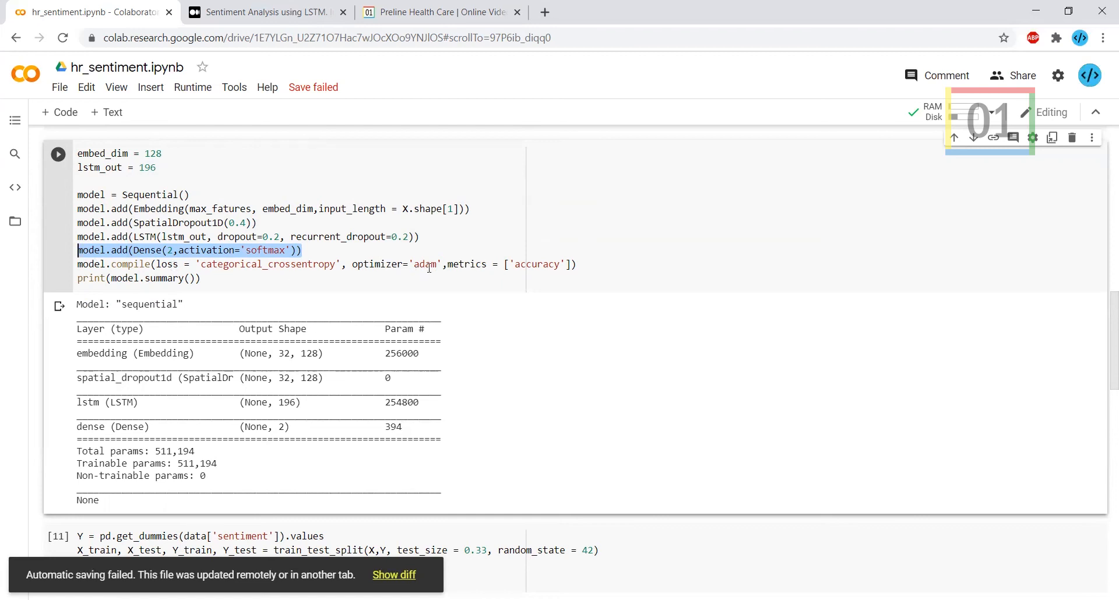
{"action": "mouse_move", "coordinate": [514, 240]}
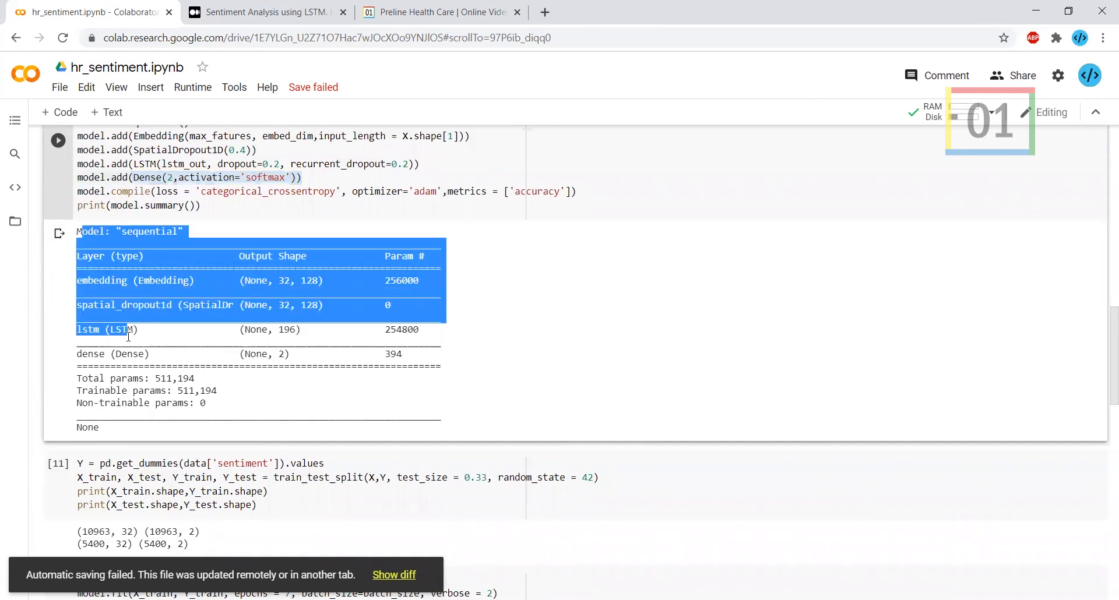
{"action": "scroll", "scroll_direction": "down", "scroll_amount": 3}
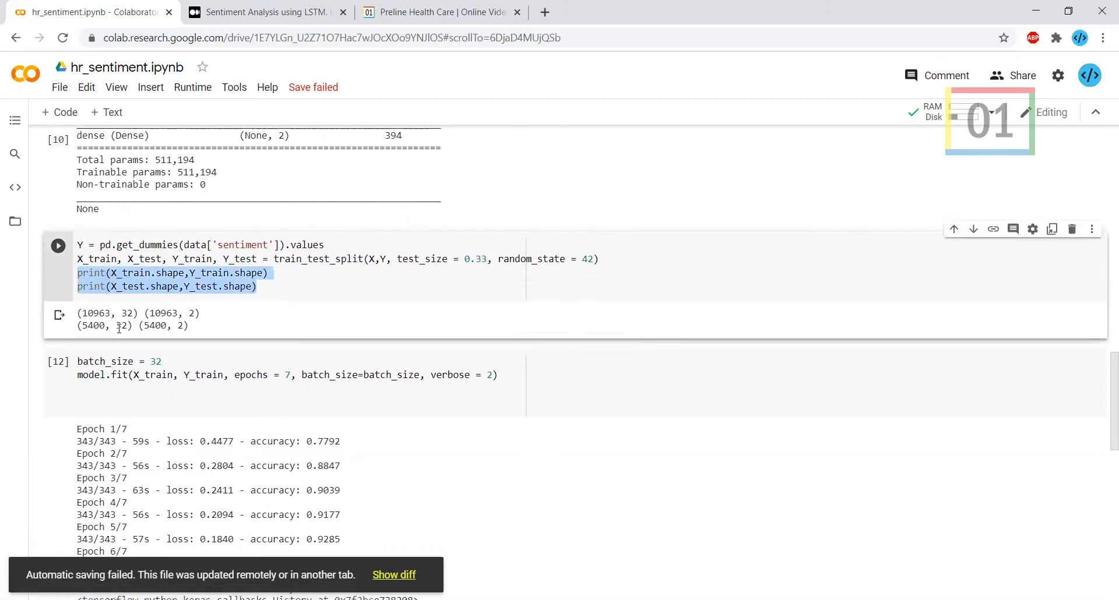
{"action": "mouse_move", "coordinate": [258, 328]}
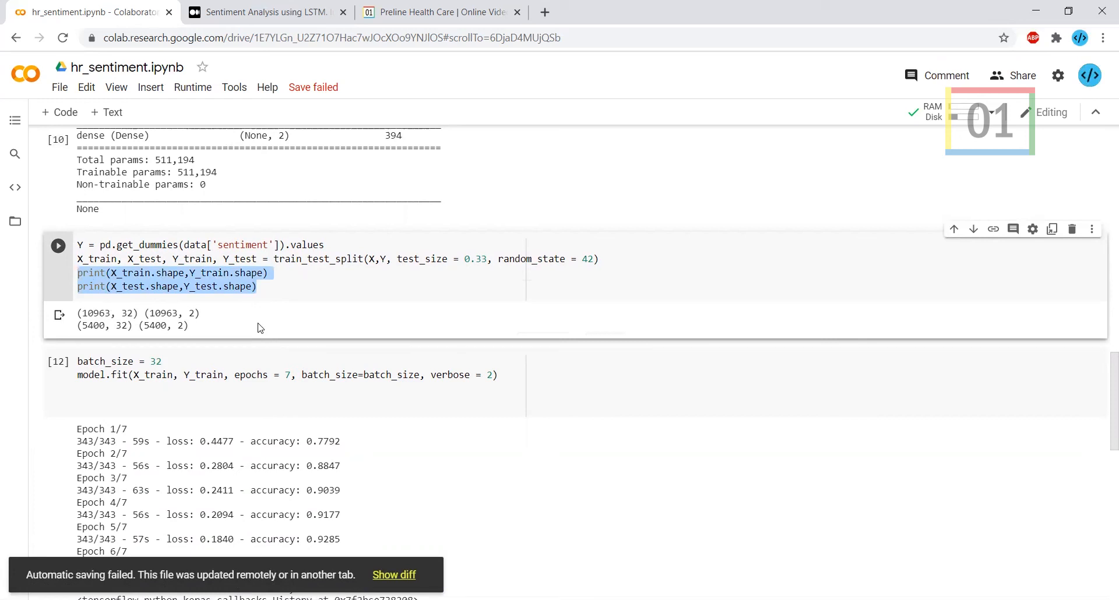
{"action": "mouse_move", "coordinate": [132, 326]}
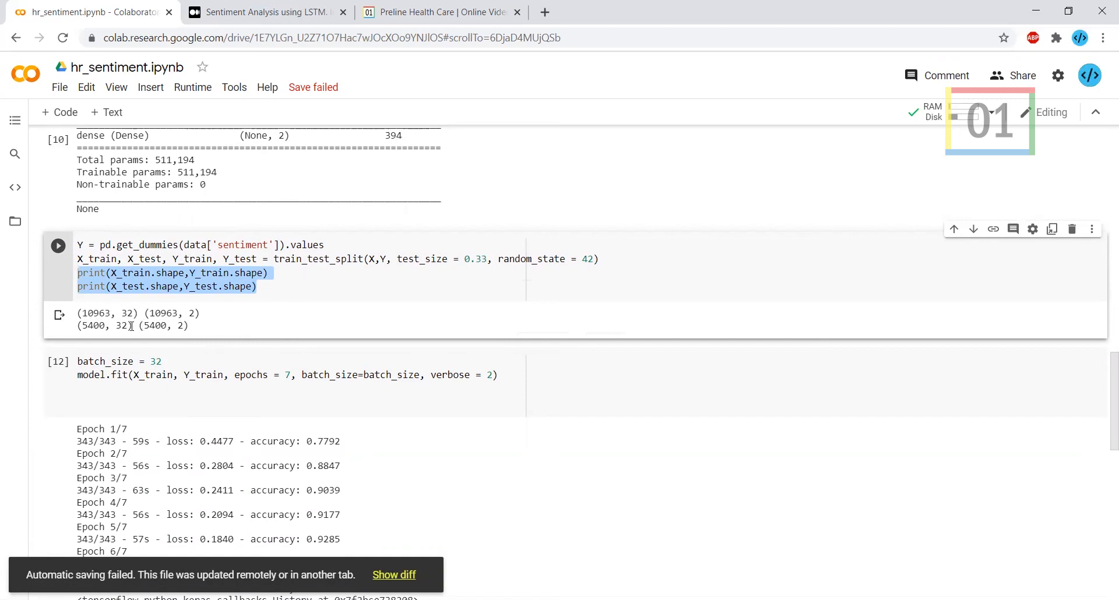
{"action": "scroll", "scroll_direction": "down", "scroll_amount": 3}
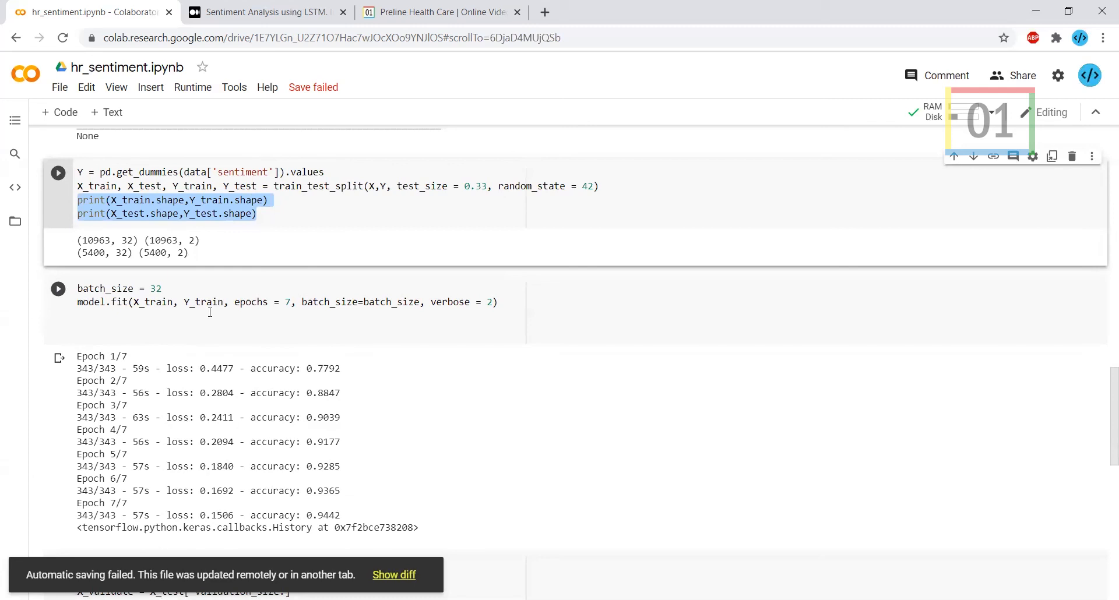
{"action": "scroll", "scroll_direction": "down", "scroll_amount": 3}
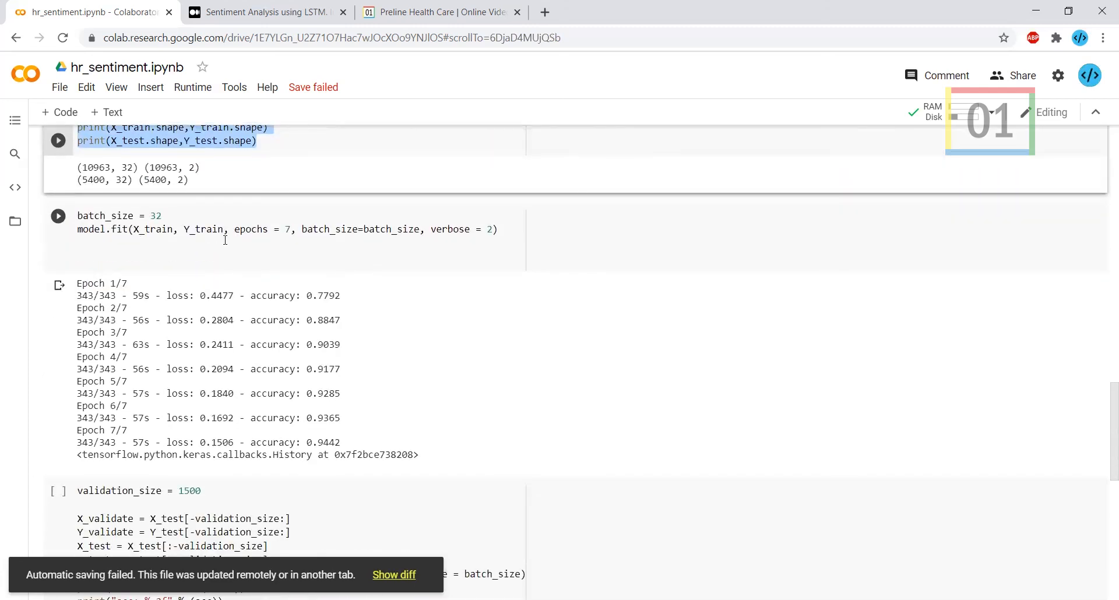
{"action": "double_click", "coordinate": [250, 230]}
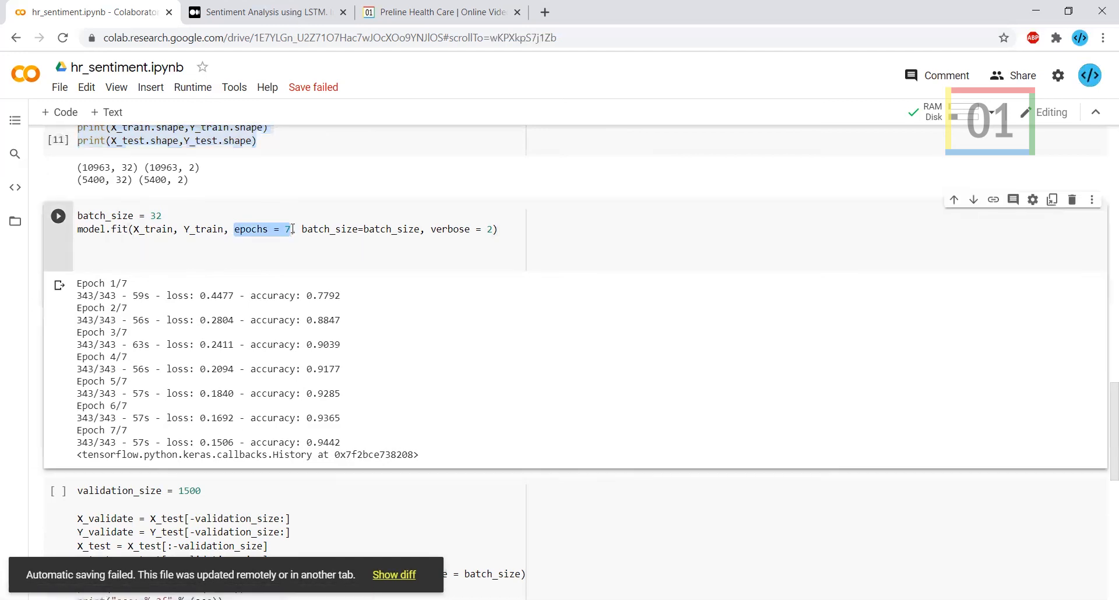
{"action": "mouse_move", "coordinate": [386, 229]}
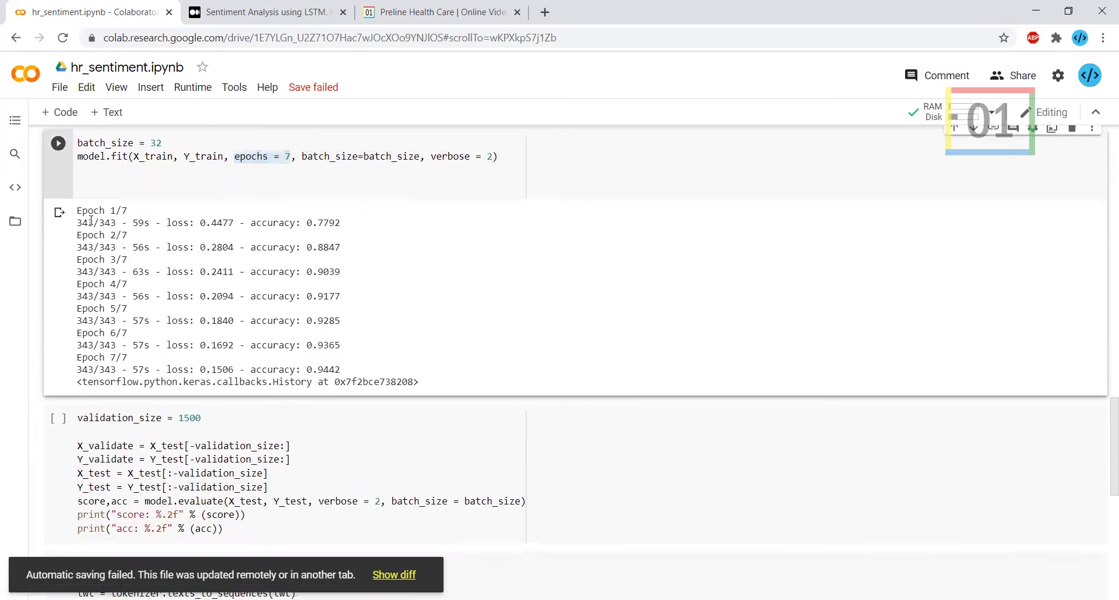
{"action": "left_click_drag", "start_coordinate": [77, 210], "coordinate": [282, 370]}
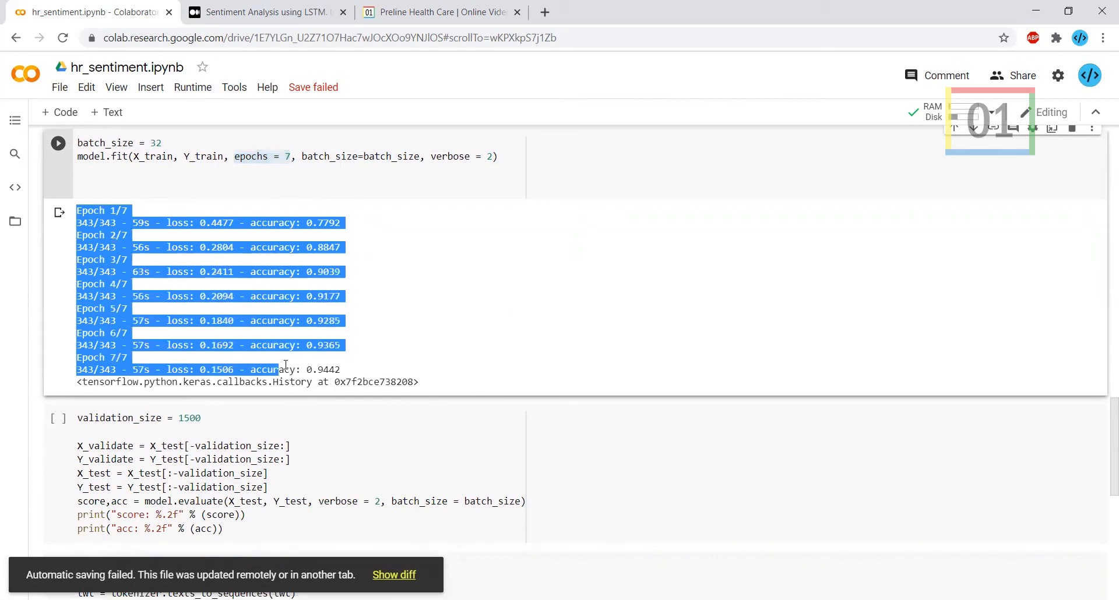
{"action": "left_click", "coordinate": [378, 345]}
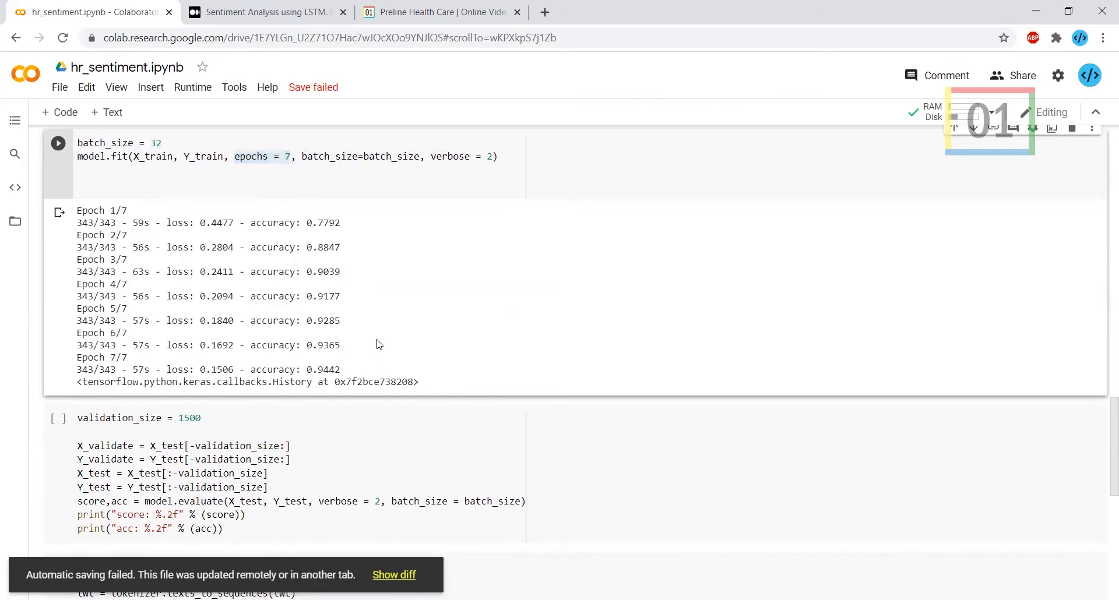
{"action": "mouse_move", "coordinate": [470, 270]}
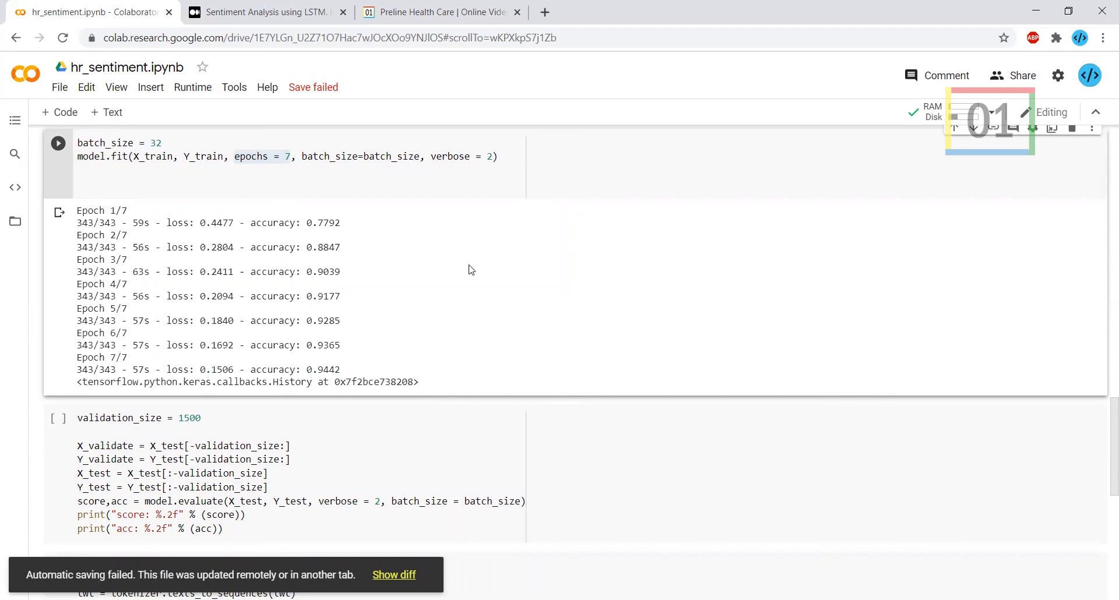
{"action": "mouse_move", "coordinate": [347, 374]}
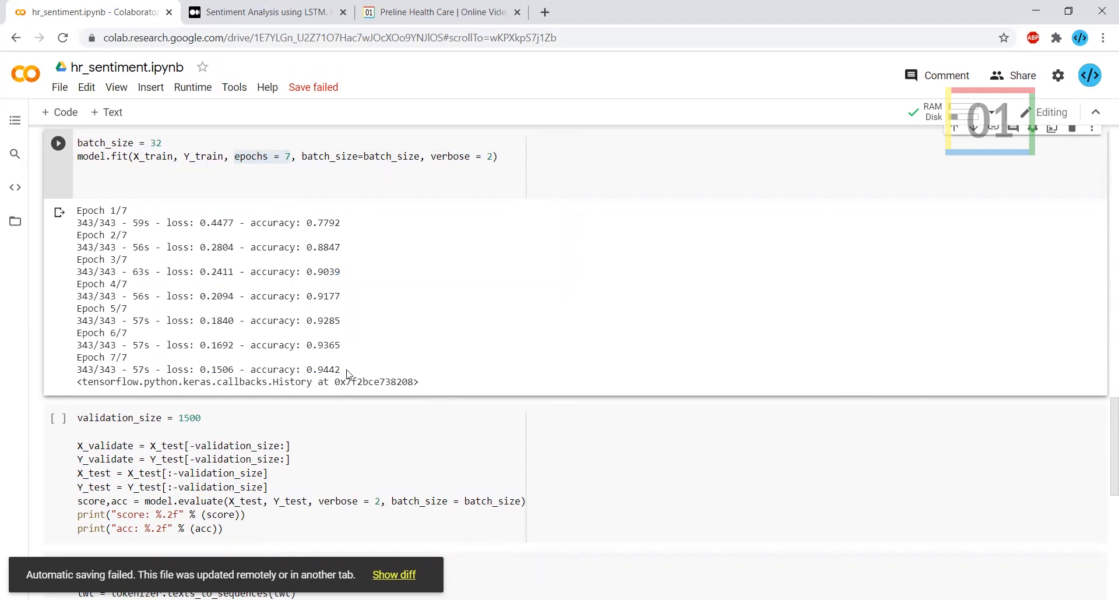
{"action": "double_click", "coordinate": [279, 370]}
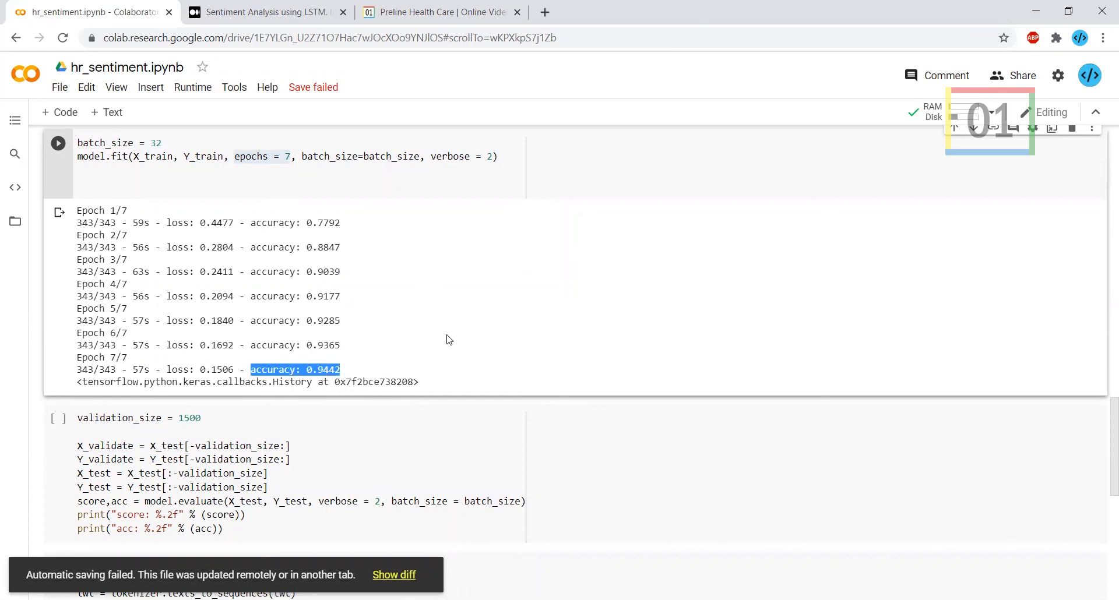
{"action": "scroll", "scroll_direction": "down", "scroll_amount": 3}
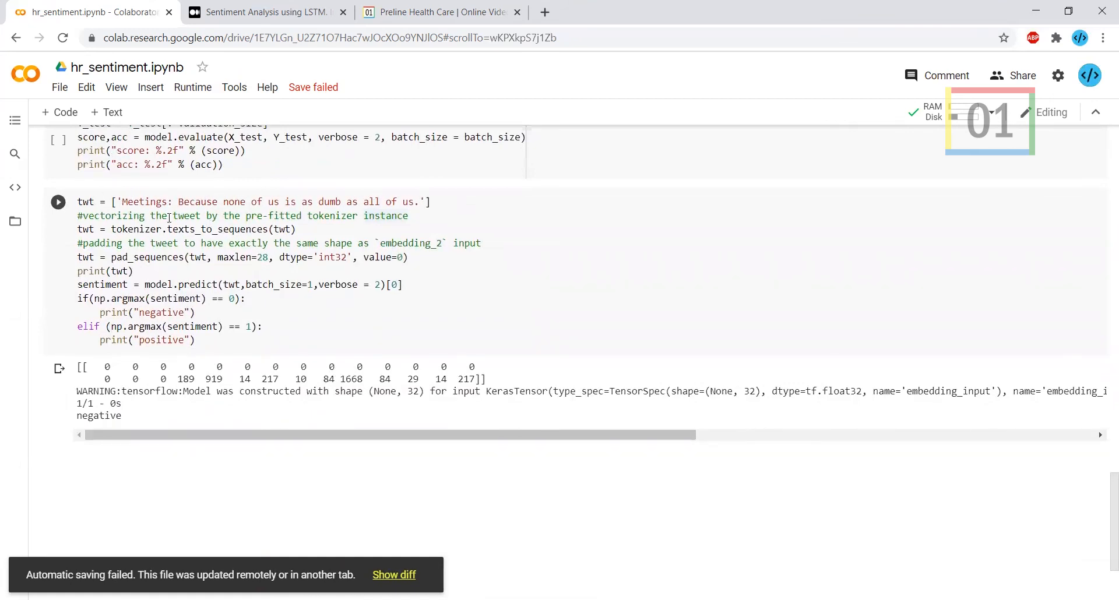
{"action": "double_click", "coordinate": [181, 285]}
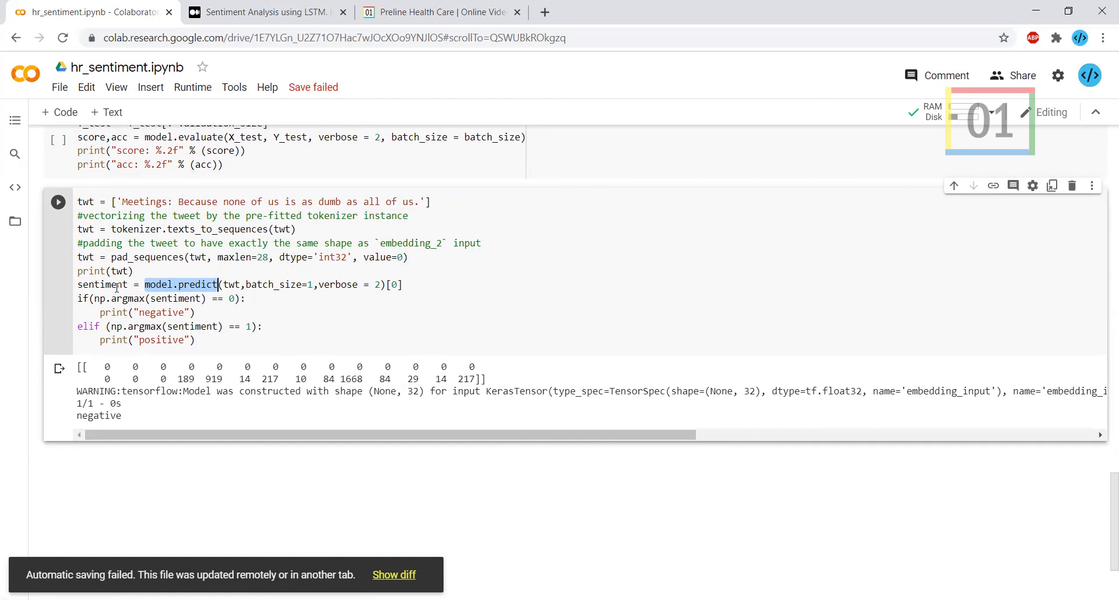
{"action": "double_click", "coordinate": [101, 284]}
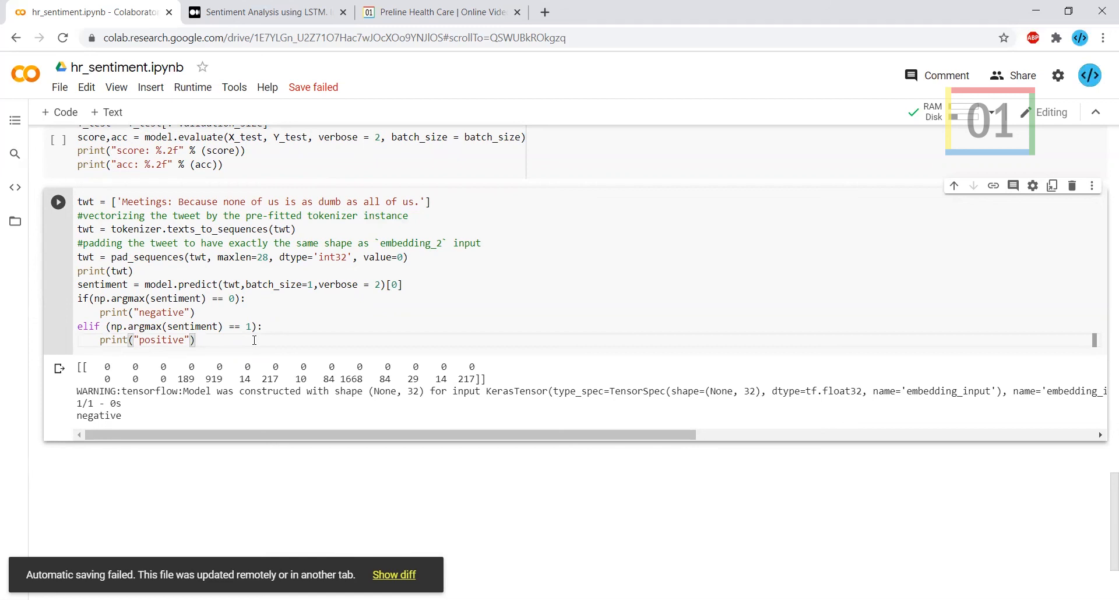
{"action": "scroll", "scroll_direction": "up", "scroll_amount": 3}
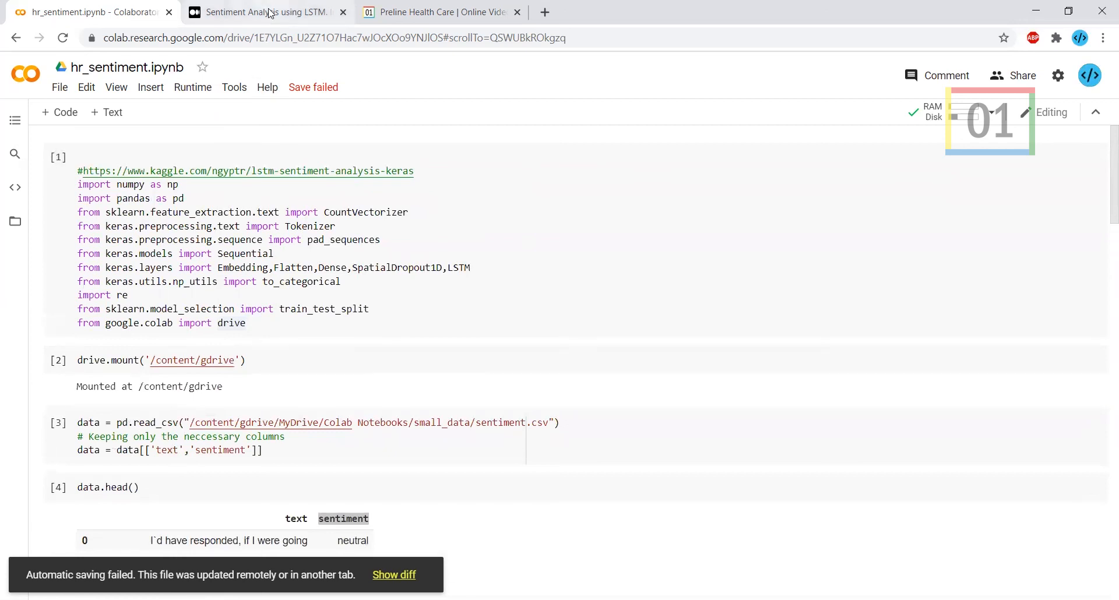
- Review the article's dataset, libraries, training and conclusion sections
{"action": "left_click", "coordinate": [264, 12]}
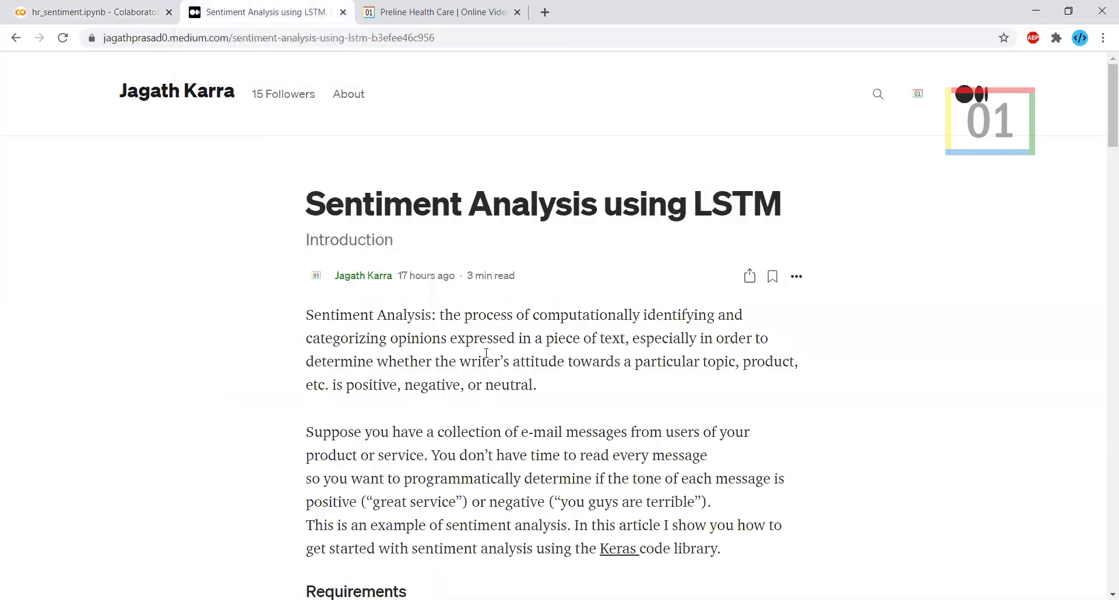
{"action": "mouse_move", "coordinate": [468, 306]}
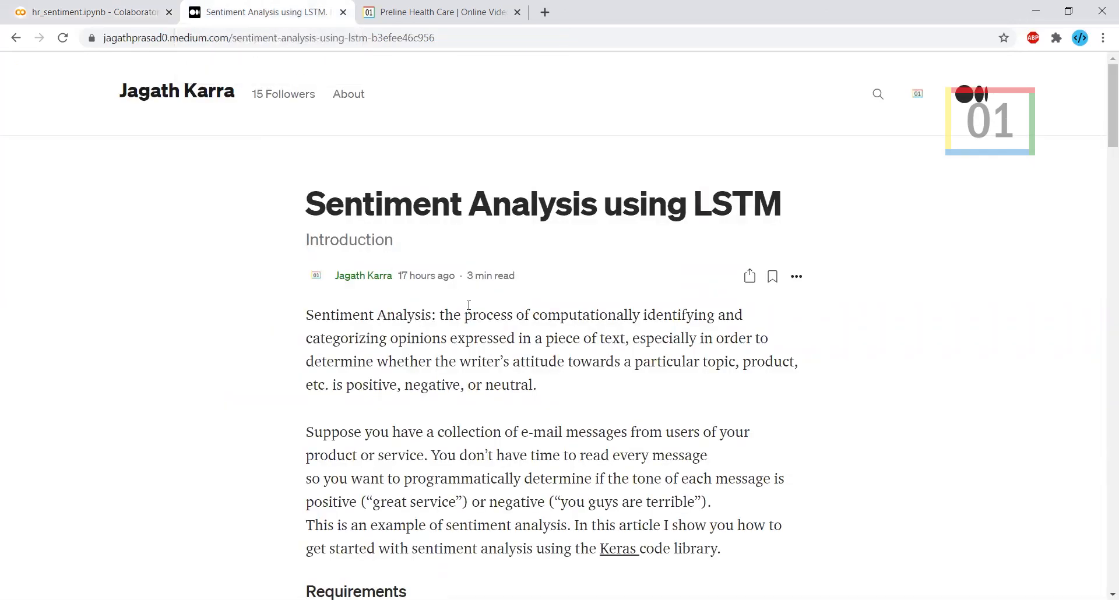
{"action": "scroll", "scroll_direction": "down", "scroll_amount": 3}
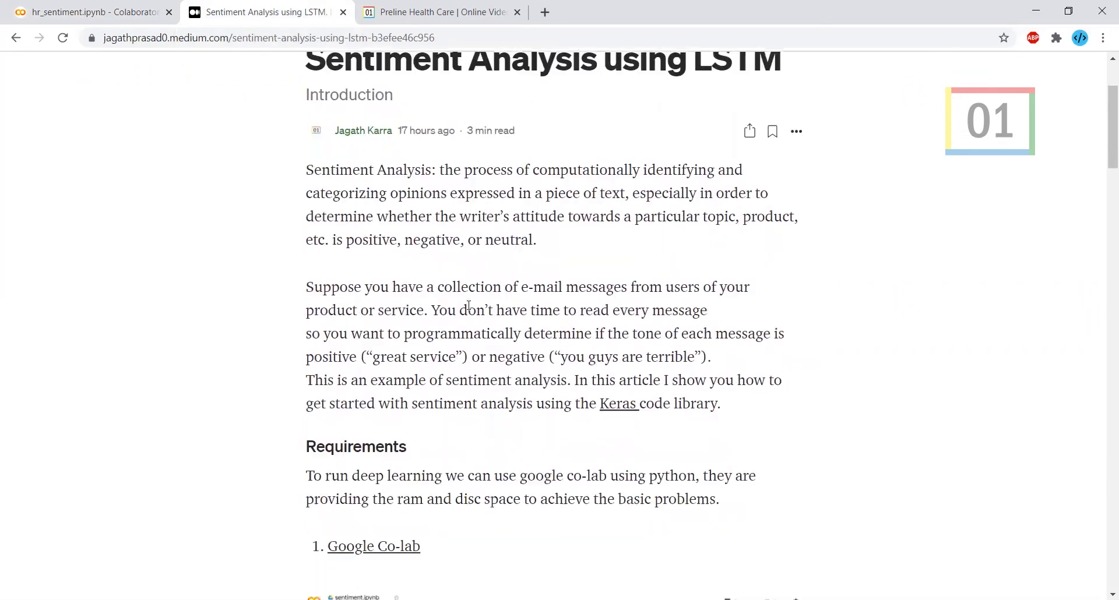
{"action": "scroll", "scroll_direction": "down", "scroll_amount": 3}
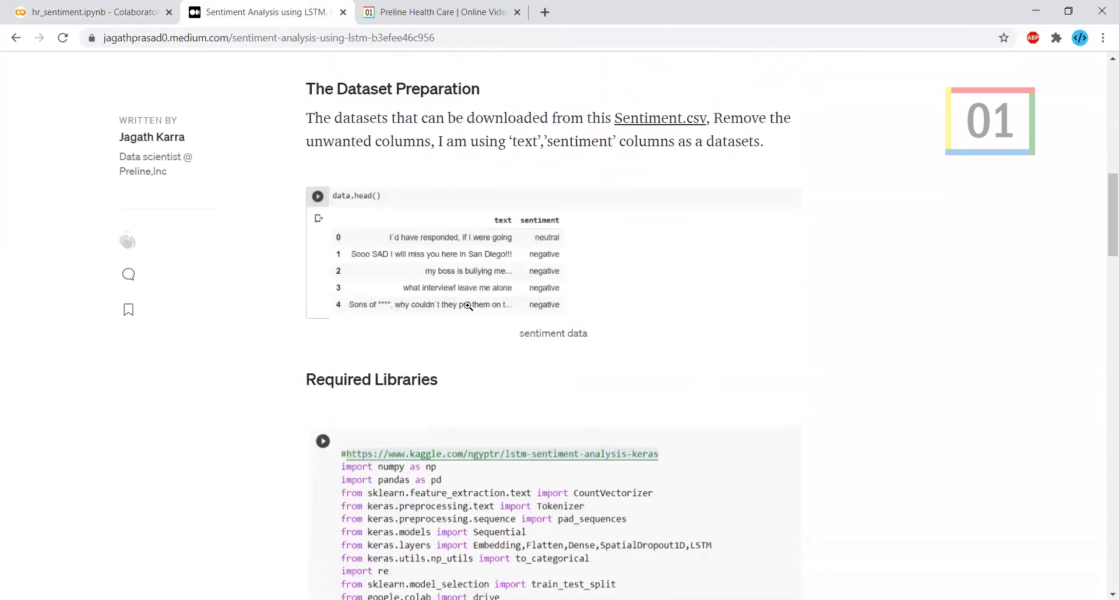
{"action": "scroll", "scroll_direction": "down", "scroll_amount": 3}
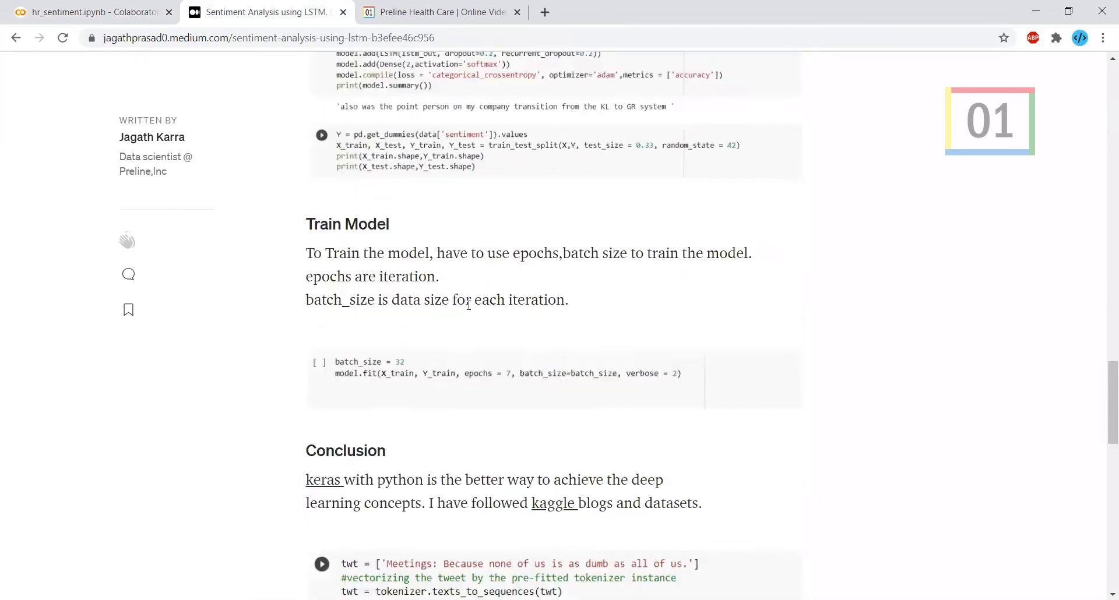